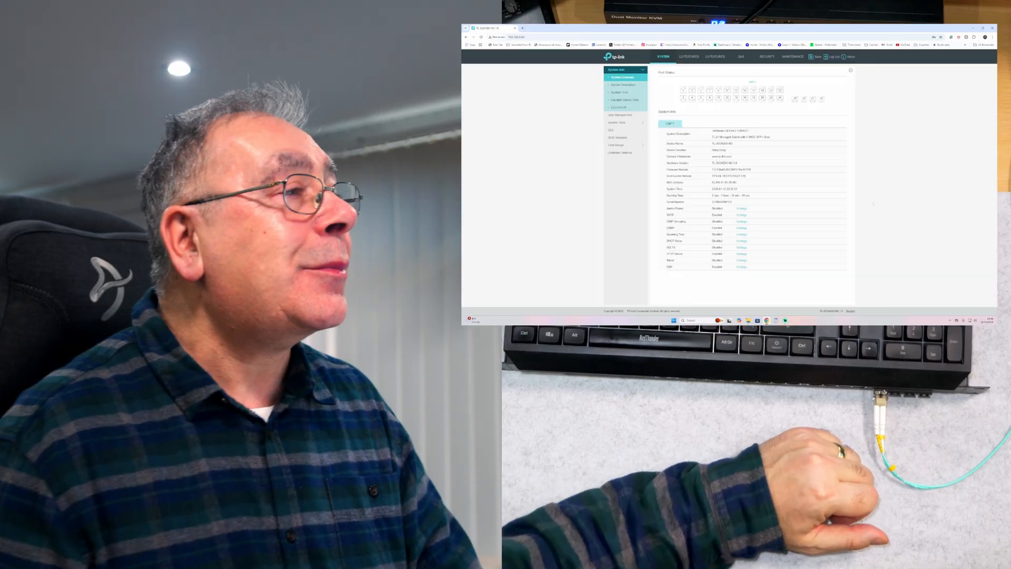
# View the Daylight Saving Time (DST Config) page under System Info
pyautogui.click(623, 84)
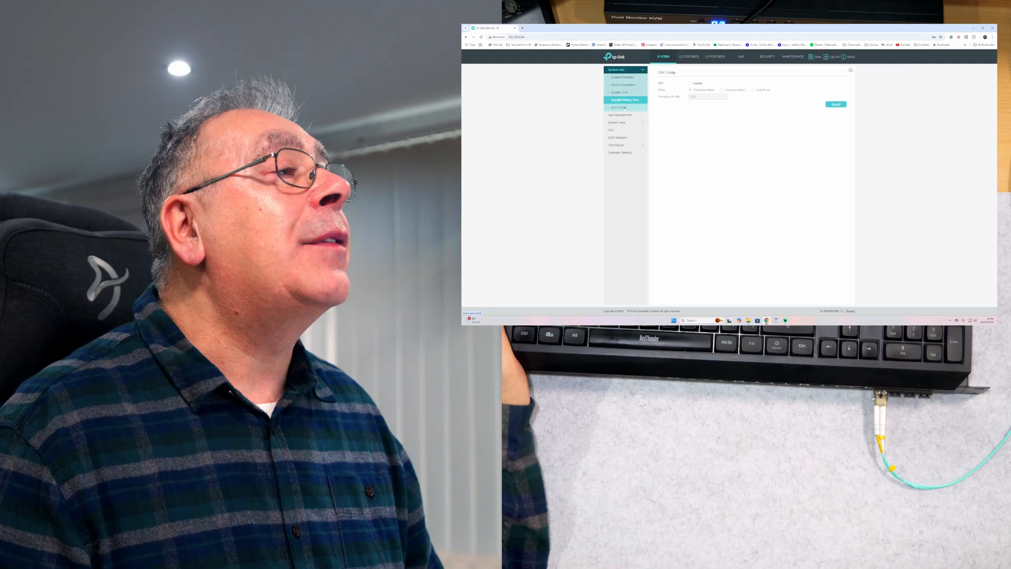
# Visit Boot Config, the IPv4 routing table, Access Security, and land on the CPU Monitor page
pyautogui.click(620, 115)
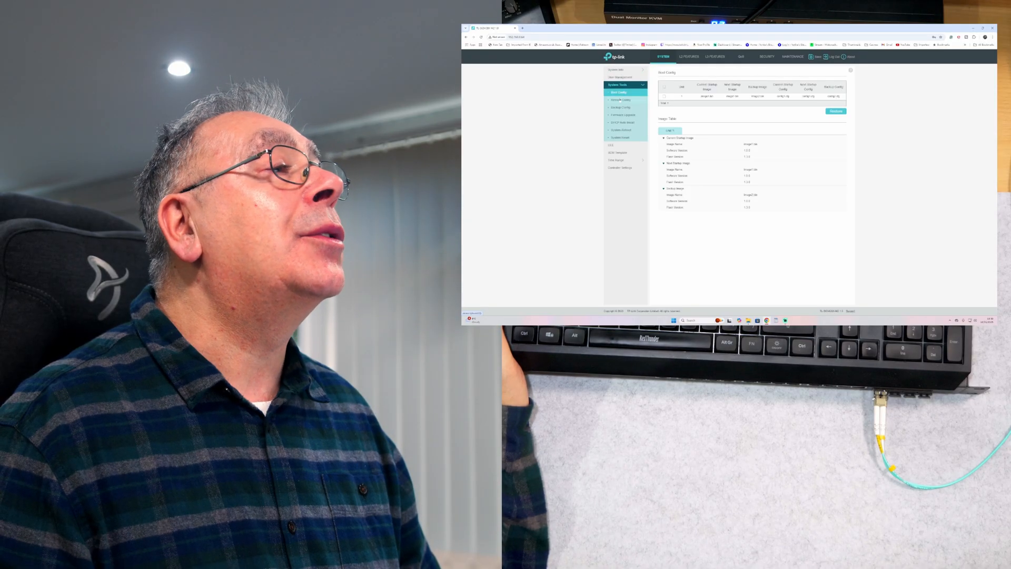
pyautogui.click(715, 57)
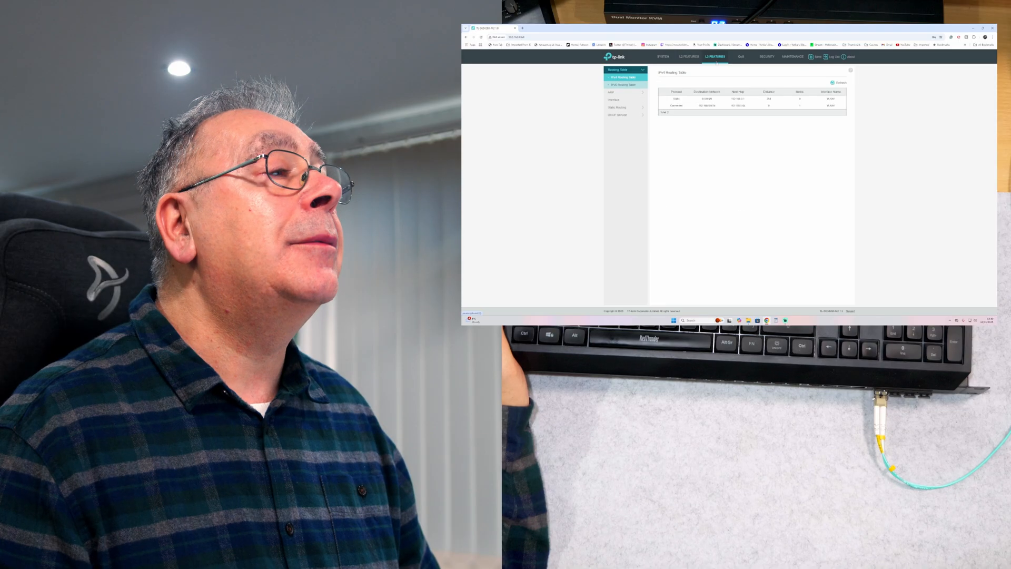
pyautogui.click(767, 56)
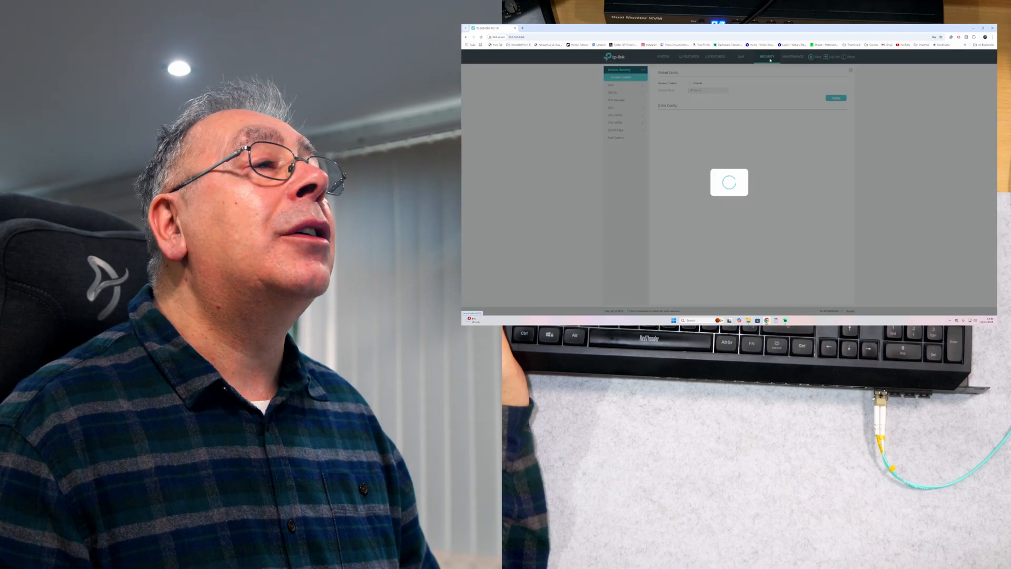
pyautogui.click(793, 57)
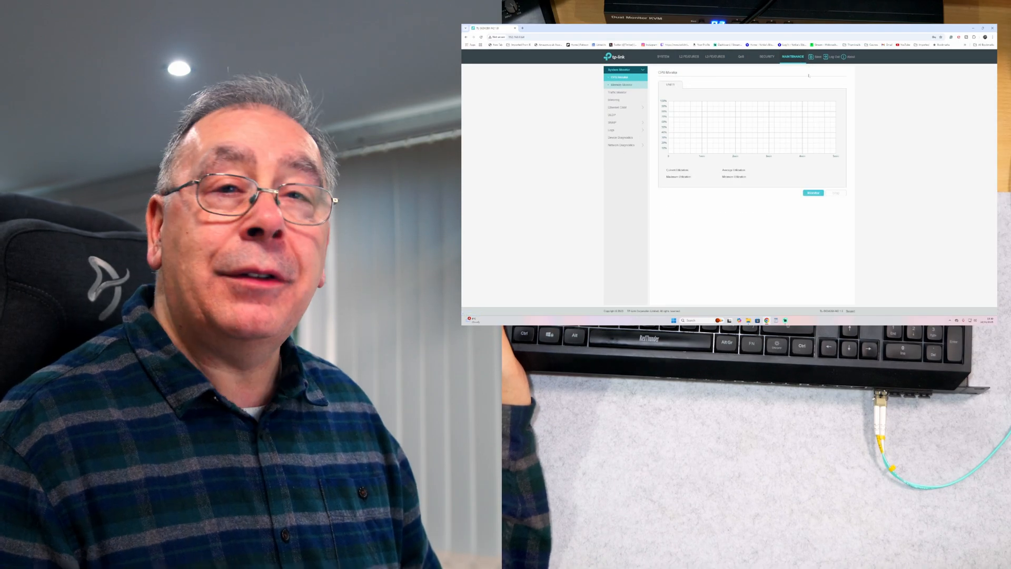